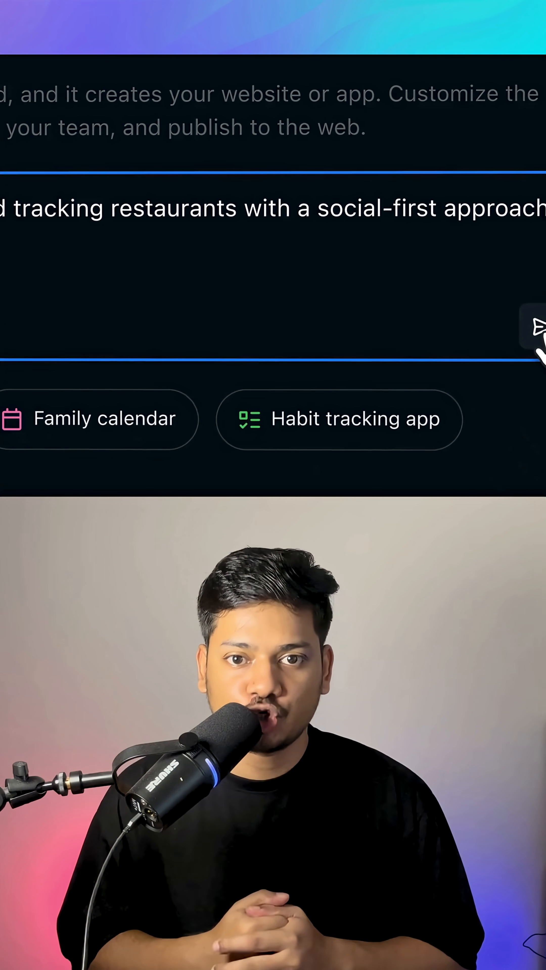
- Submit the social-first restaurant-tracking prompt, then request 'Change the layout' in the workspace
{"action": "left_click", "coordinate": [537, 329]}
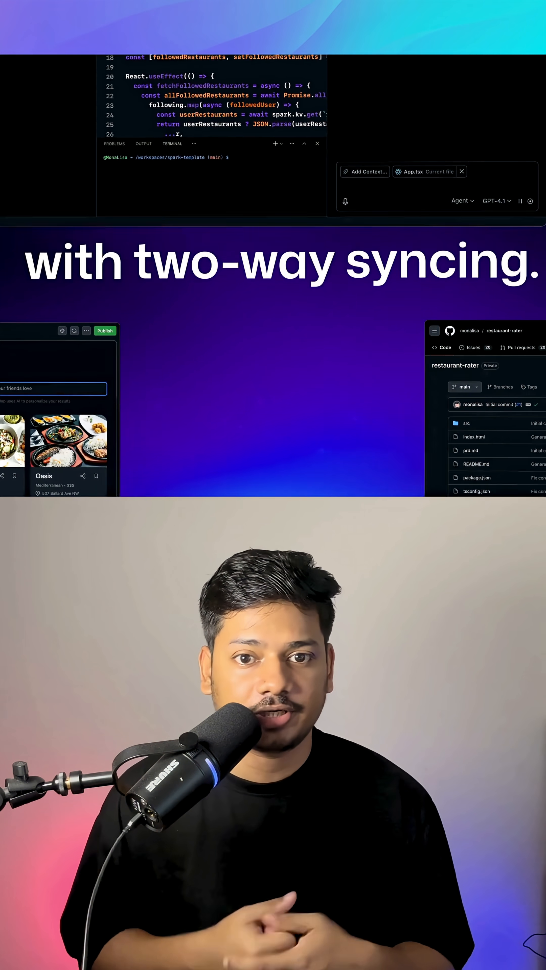
{"action": "type", "text": "Change the layout"}
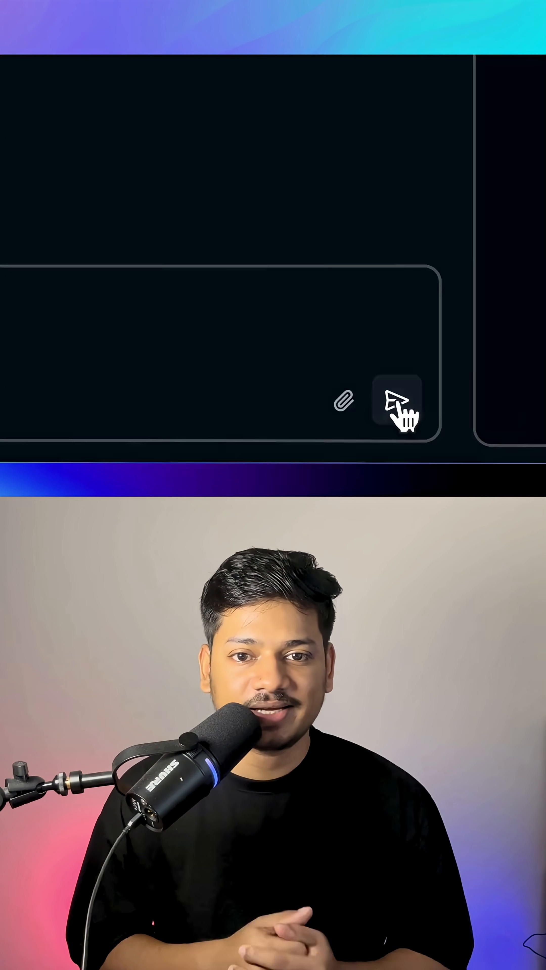
- Publish the restaurant-rater spark so the Success dialog shows its github.app address
{"action": "left_click", "coordinate": [395, 403]}
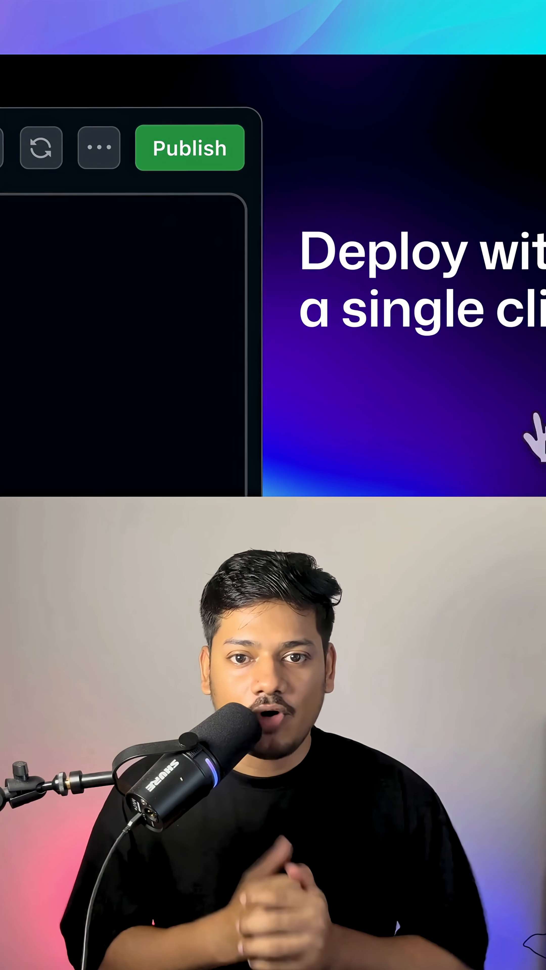
{"action": "left_click", "coordinate": [189, 148]}
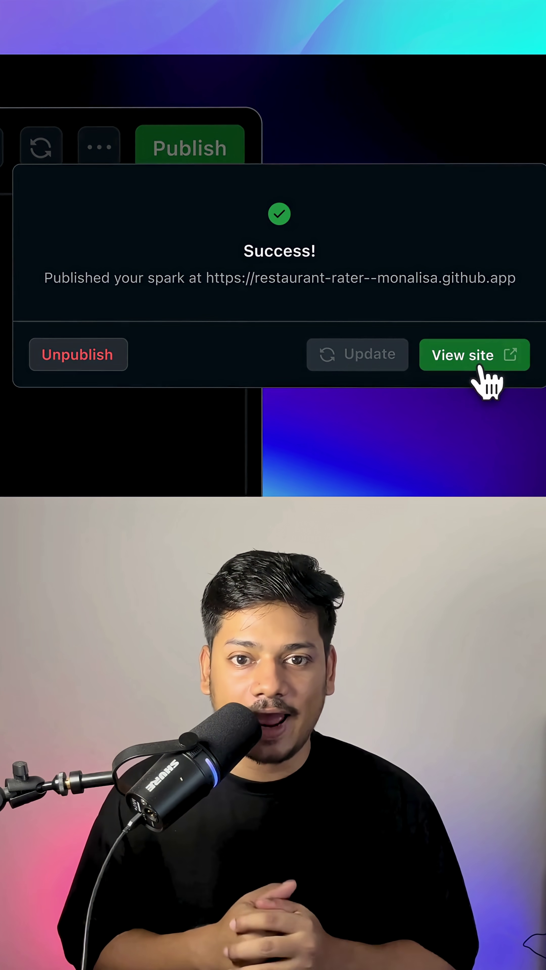